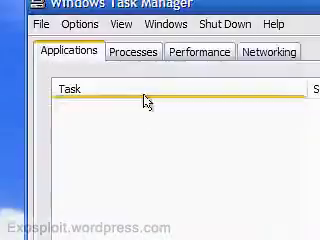
# Switch Task Manager to the Processes list and scroll down through the running processes.
pyautogui.click(137, 51)
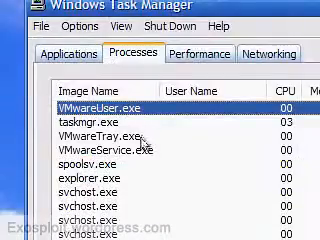
pyautogui.scroll(-3)
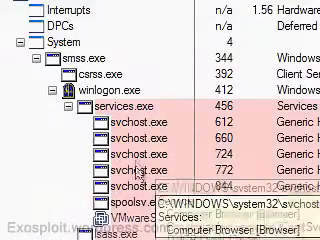
# Scroll the Process Explorer tree to the svchost.exe instance hosting DNS Client [Dnscache].
pyautogui.scroll(-3)
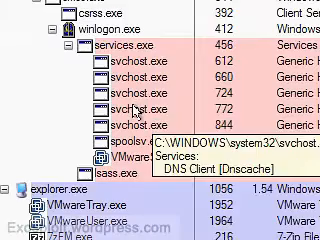
# View the svchost.exe Properties Environment tab, showing it runs as NETWORK SERVICE.
pyautogui.rightClick(110, 155)
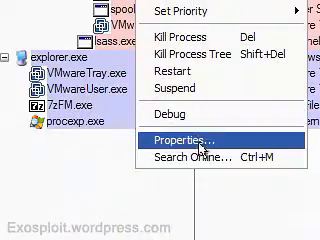
pyautogui.click(193, 132)
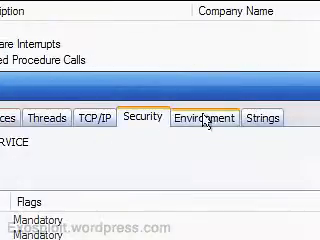
pyautogui.click(198, 119)
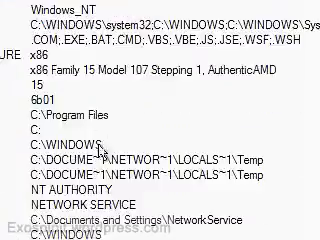